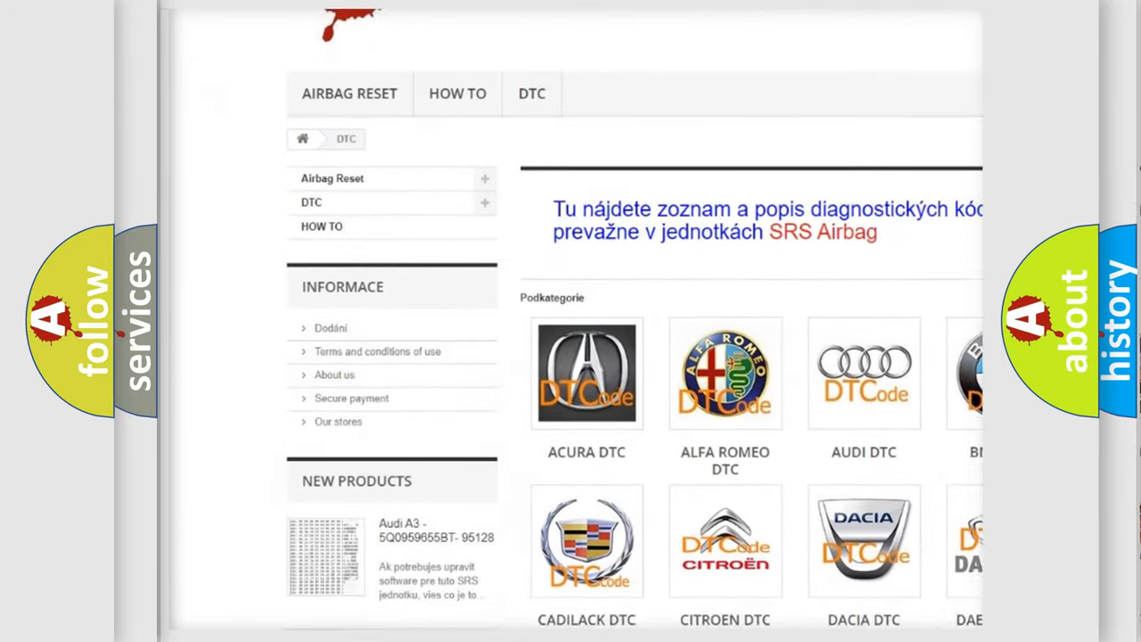
pyautogui.scroll(-3)
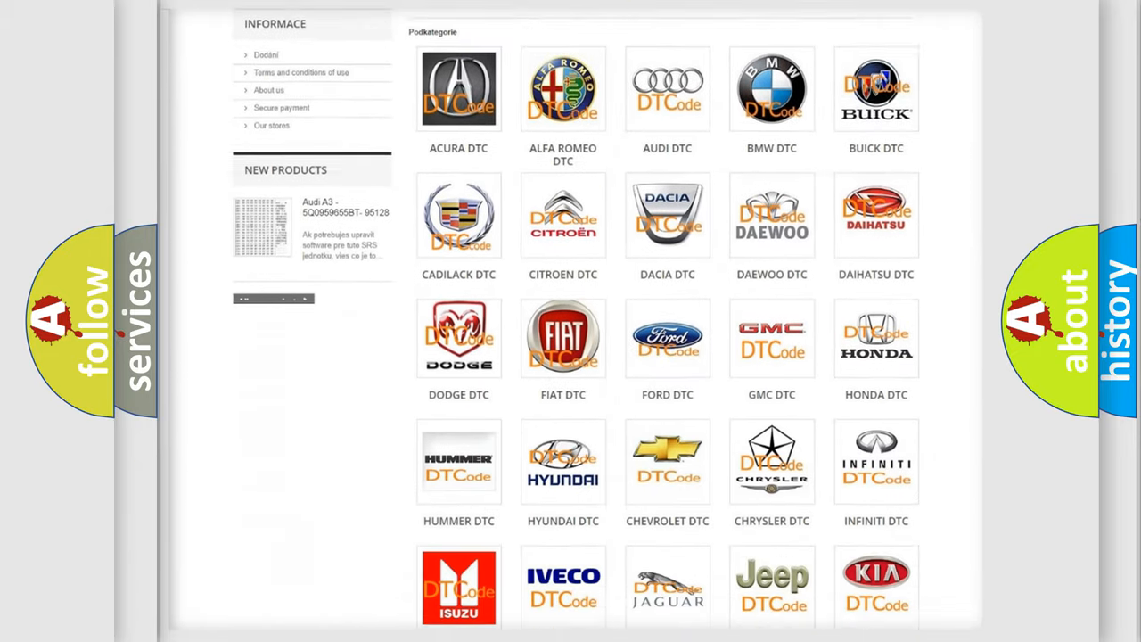
pyautogui.scroll(-3)
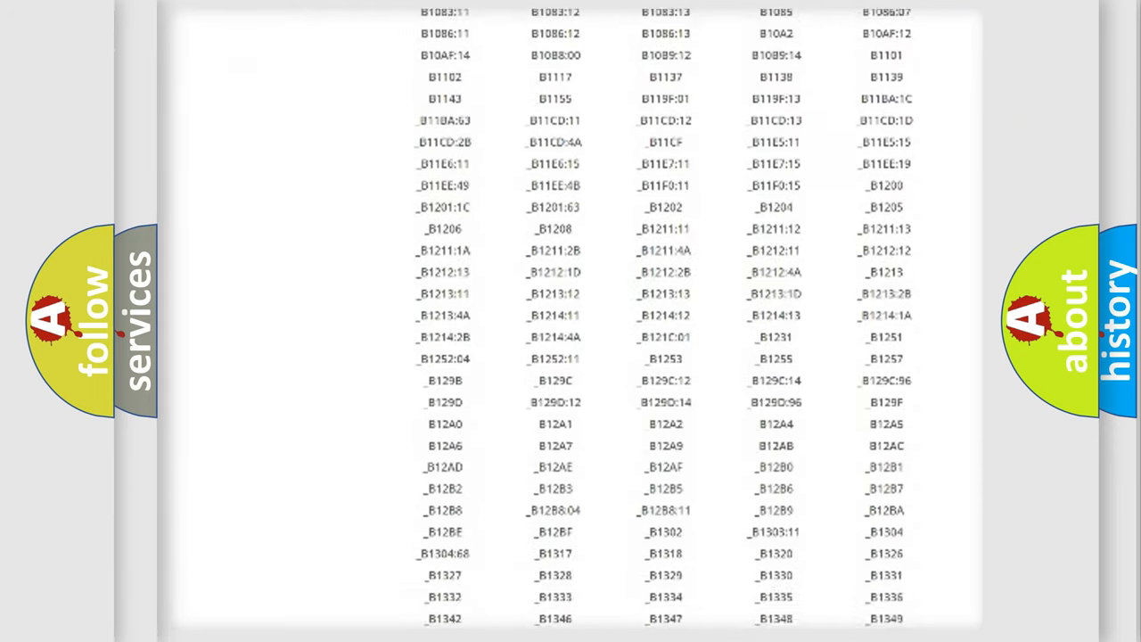
pyautogui.scroll(-3)
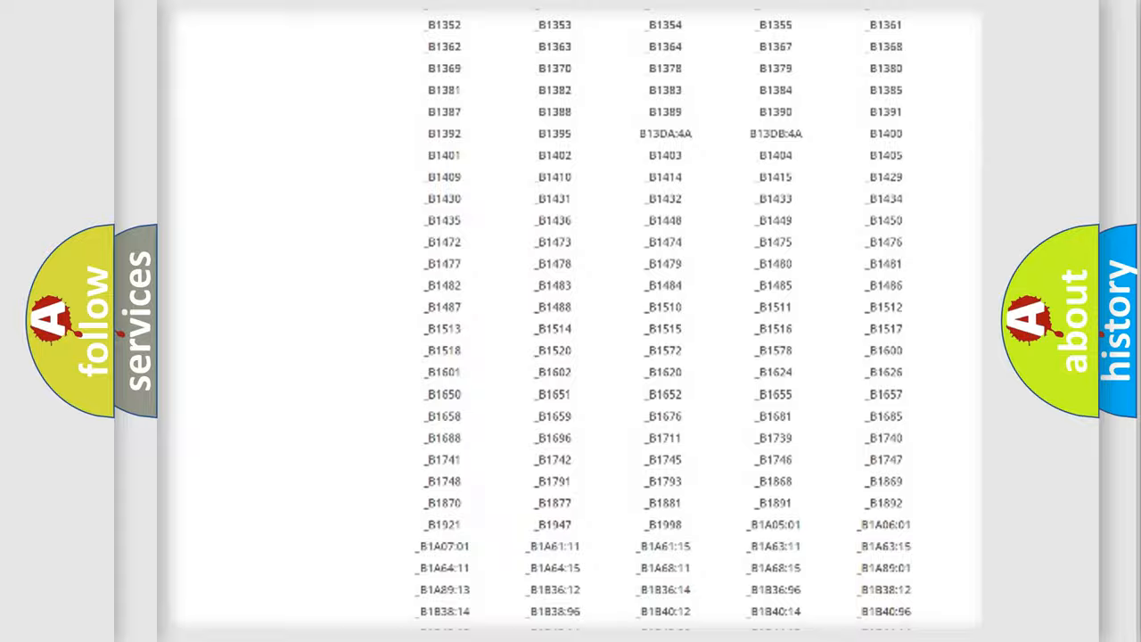